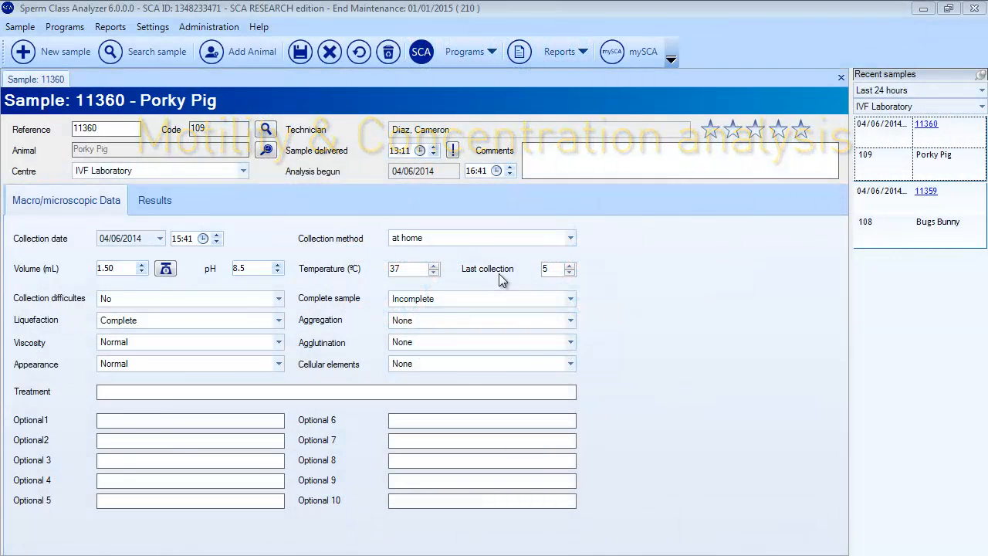
From sample 11360's Results, launch the mot module with the default configuration.
left_click(155, 200)
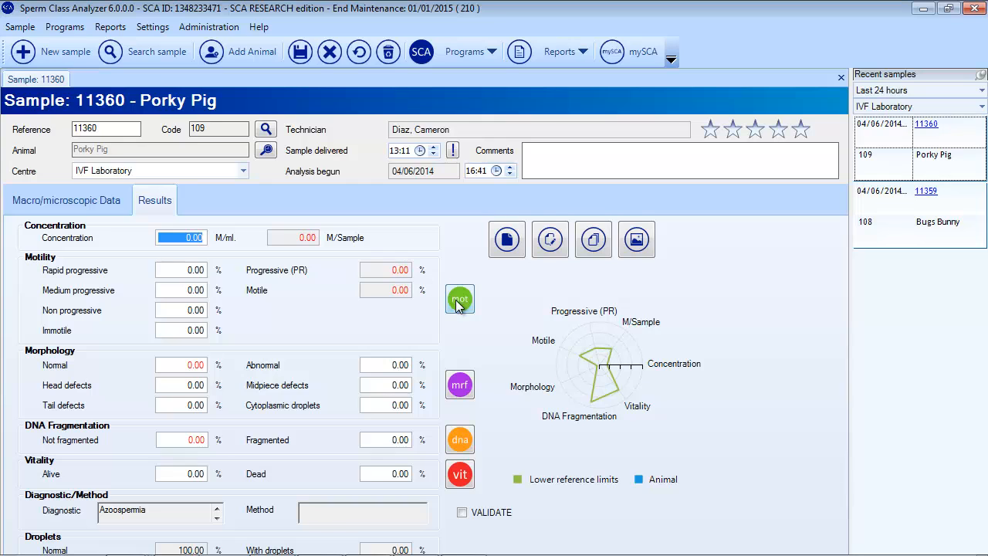
left_click(459, 298)
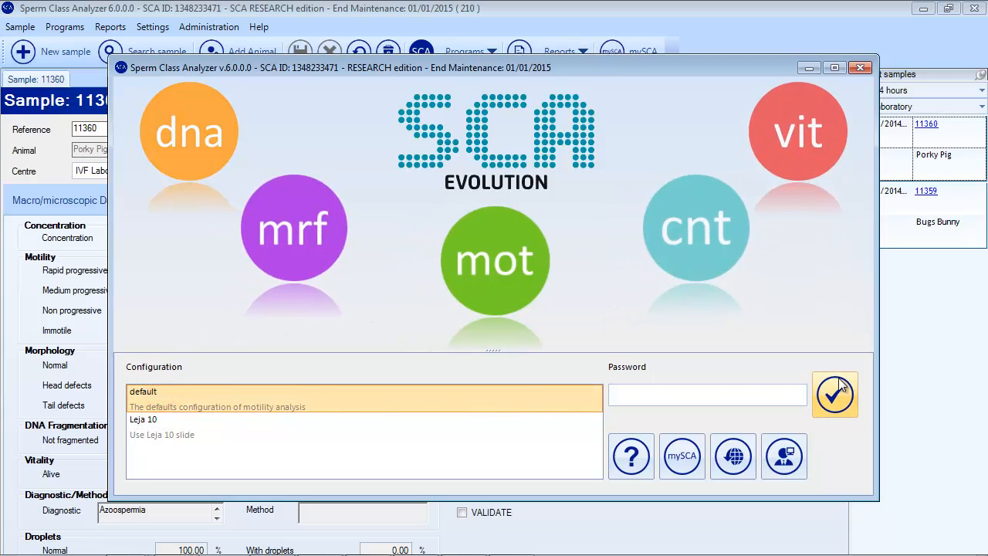
left_click(835, 394)
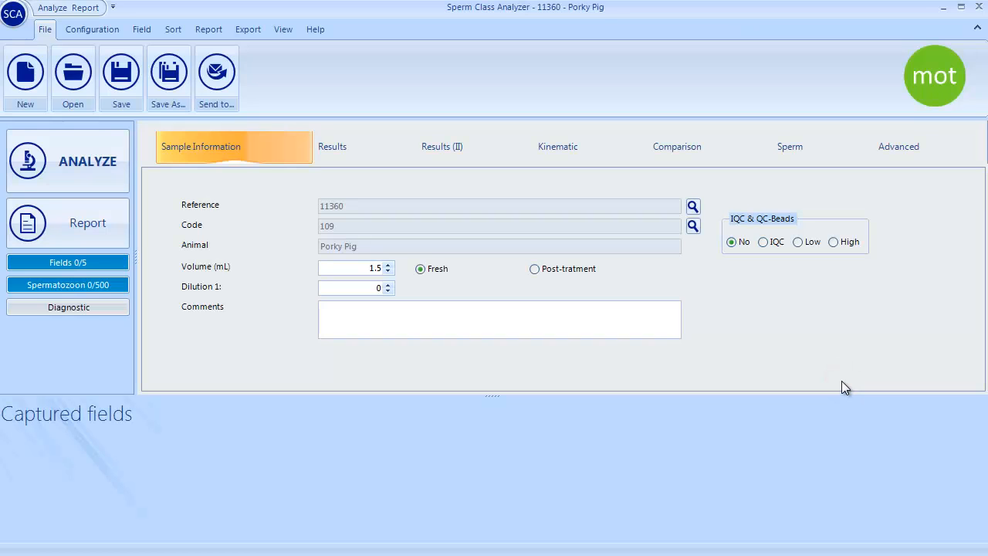
mouse_move(375, 246)
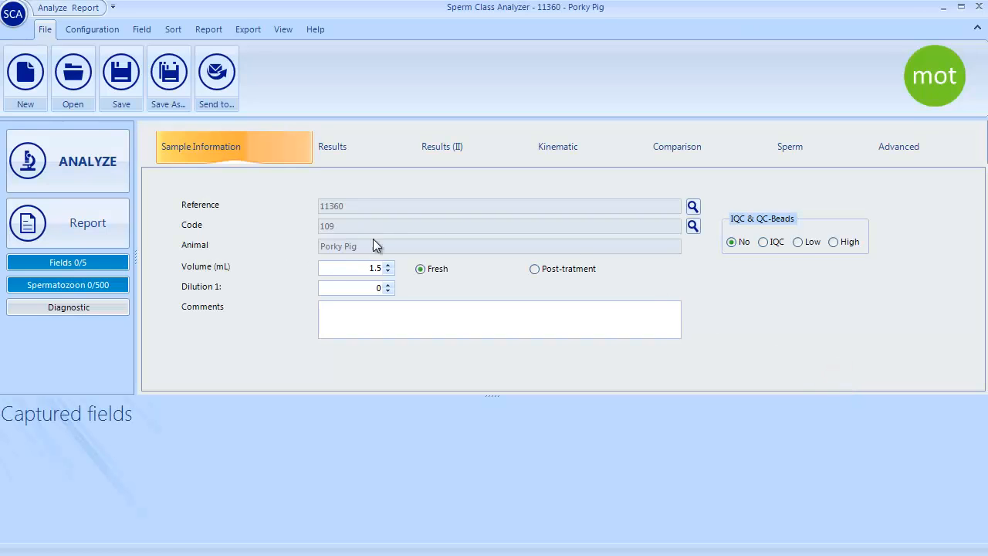
Capture three microscope fields (462 spermatozoa) and display the tracked Analysis view.
left_click(87, 161)
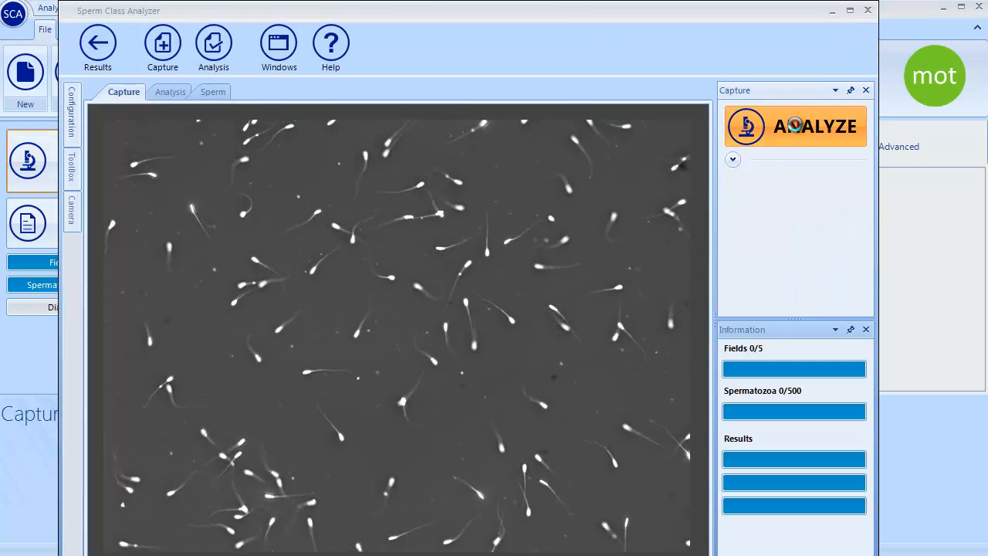
left_click(795, 126)
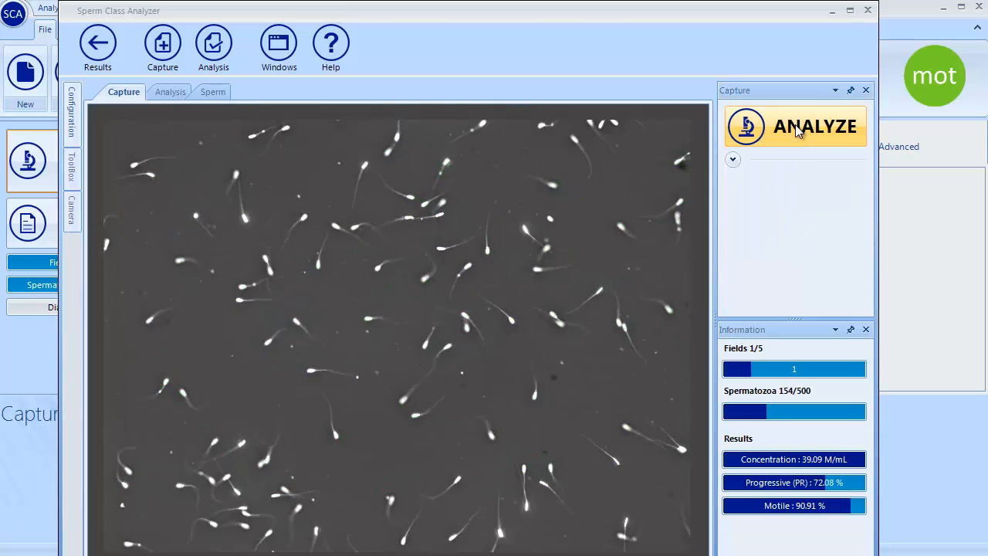
left_click(796, 126)
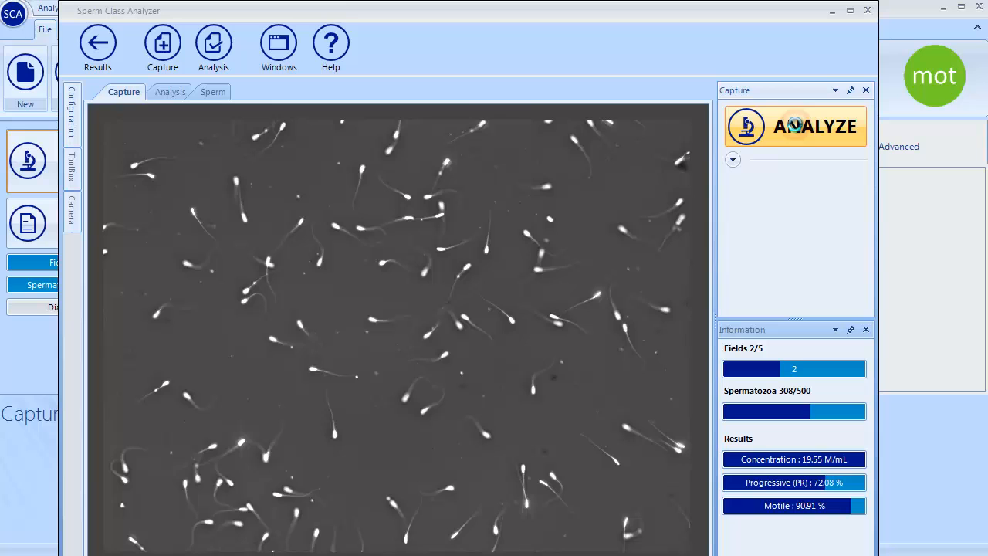
left_click(795, 125)
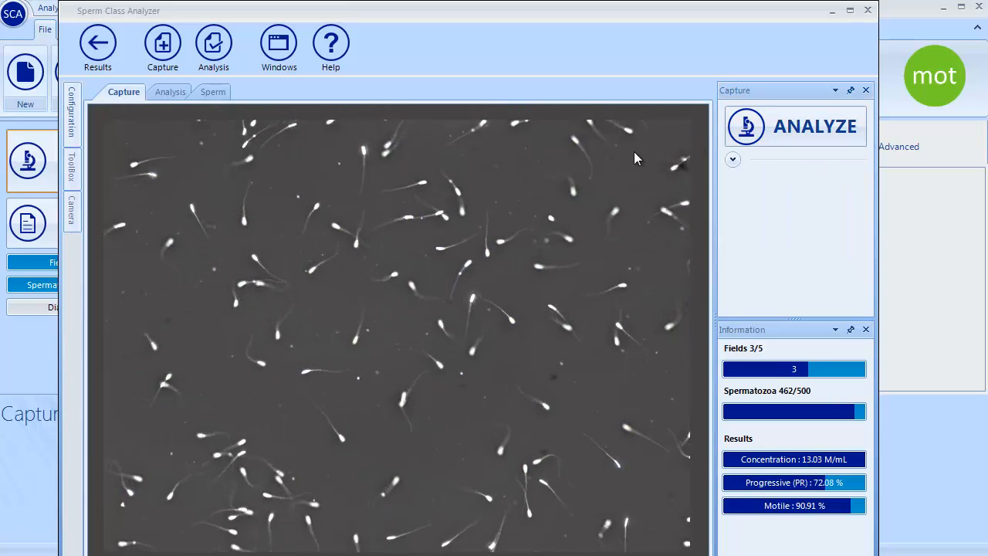
mouse_move(213, 48)
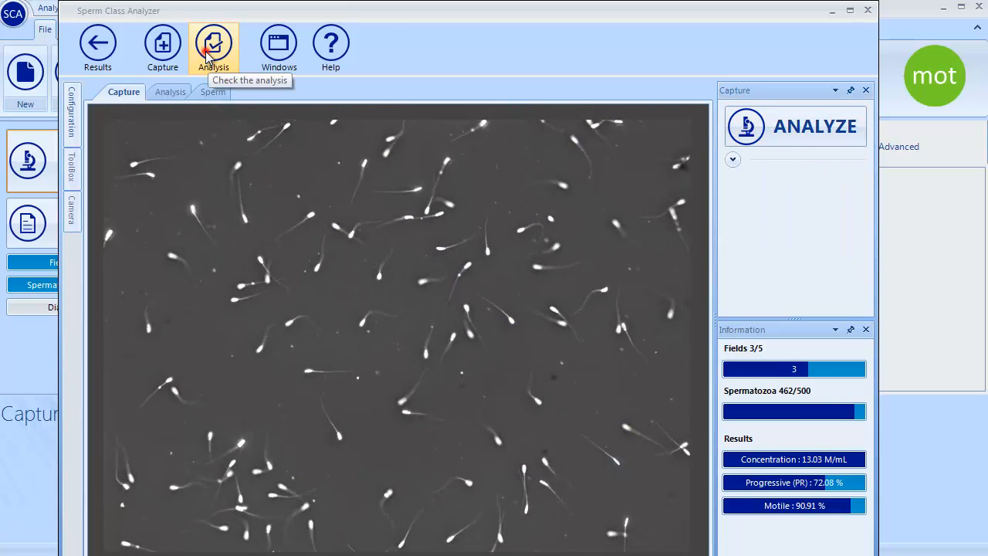
left_click(213, 42)
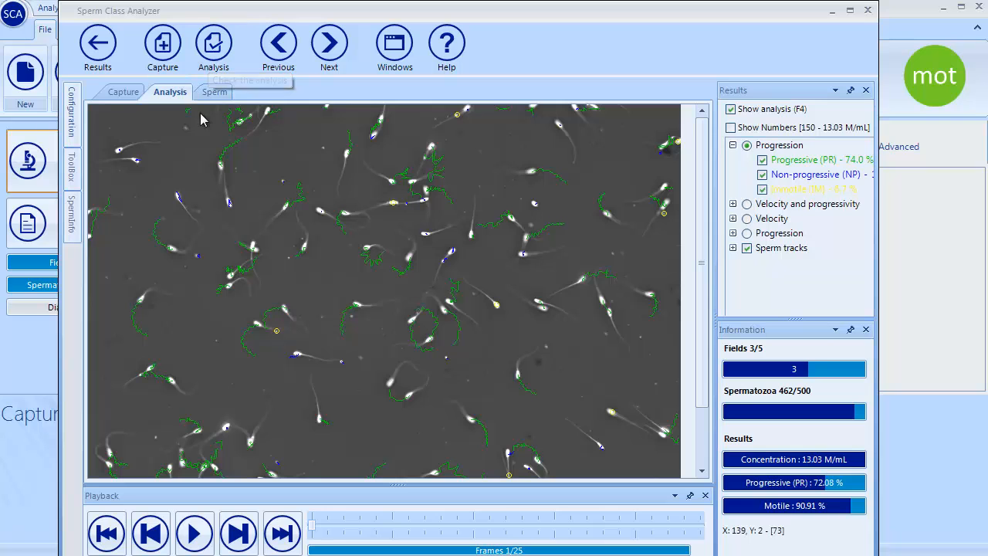
Play back the captured field, then hide and re-show the Progressive (PR) tracks.
left_click(194, 534)
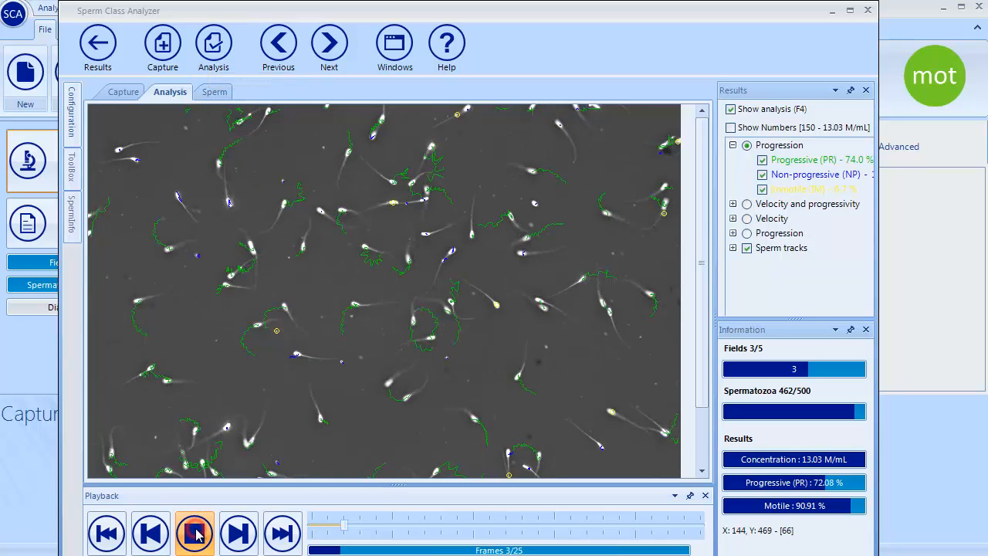
left_click(193, 532)
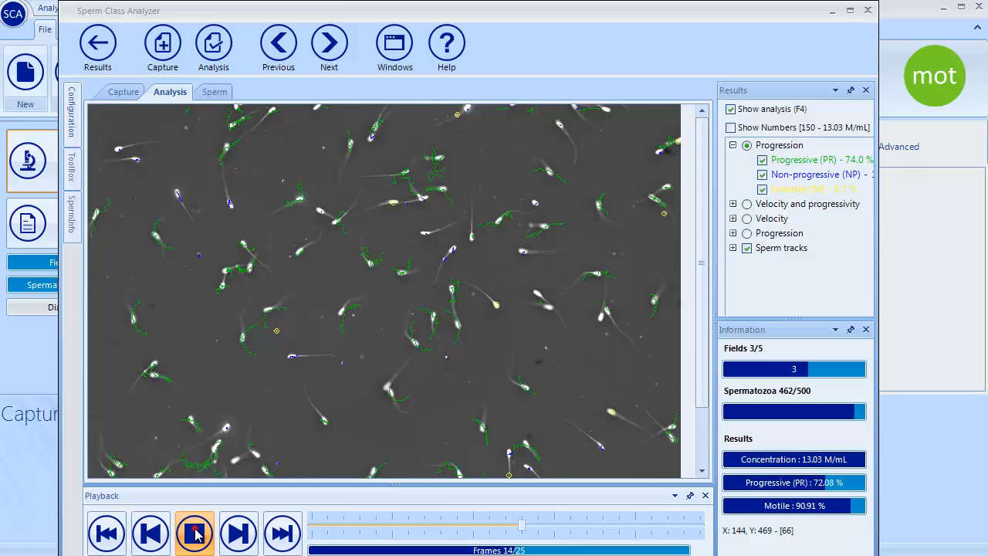
left_click(193, 533)
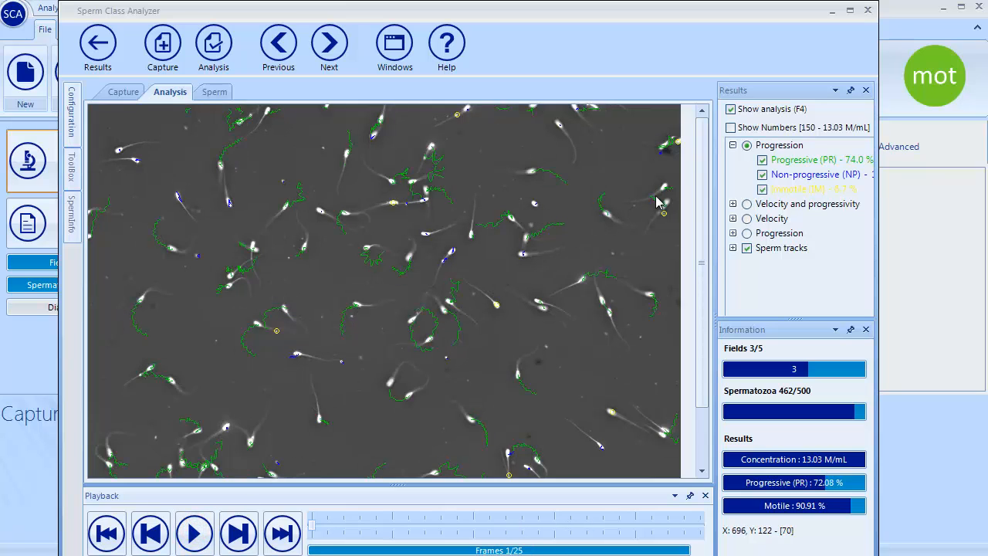
left_click(762, 160)
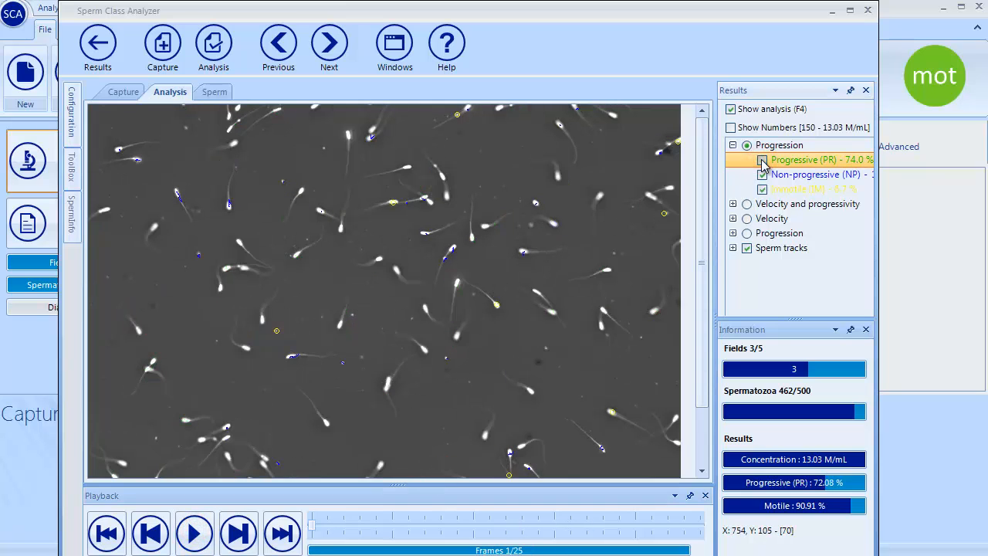
left_click(759, 160)
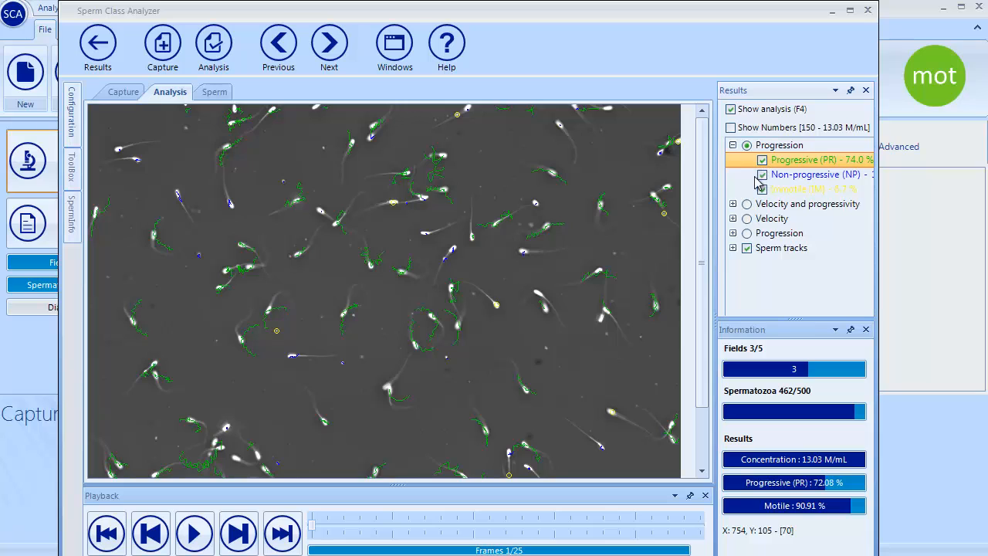
Colour tracks by velocity and progressivity, toggle Medium progressive, and inspect one spermatozoon.
left_click(734, 203)
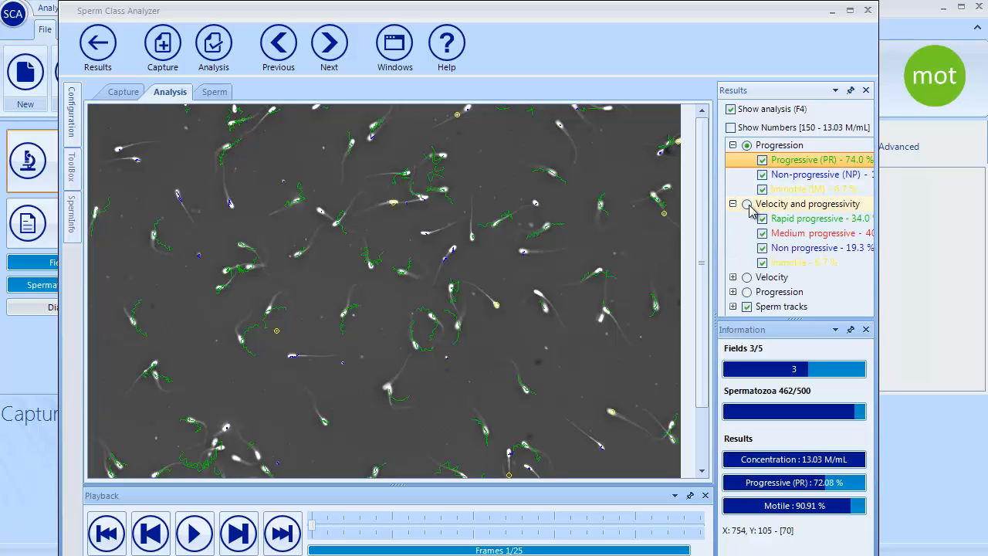
left_click(746, 204)
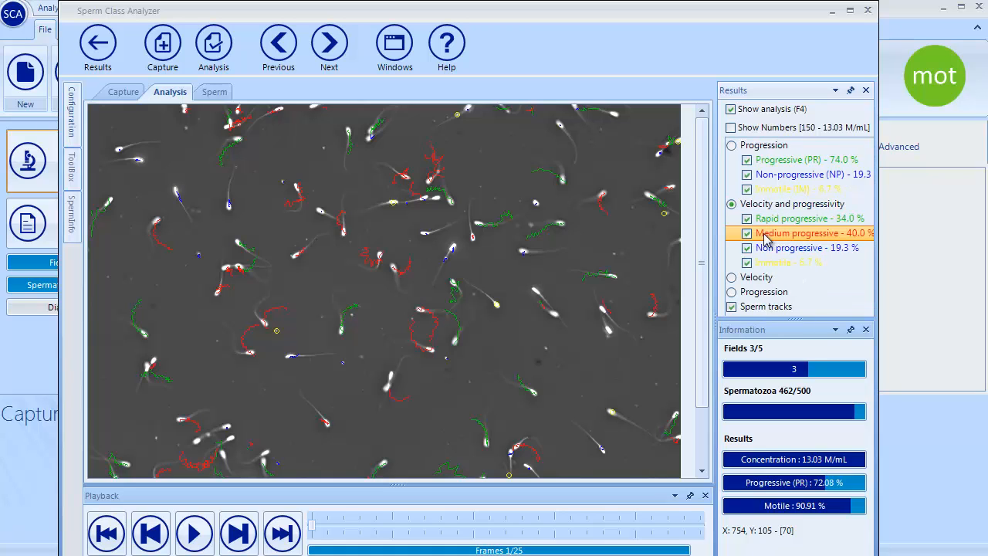
left_click(746, 233)
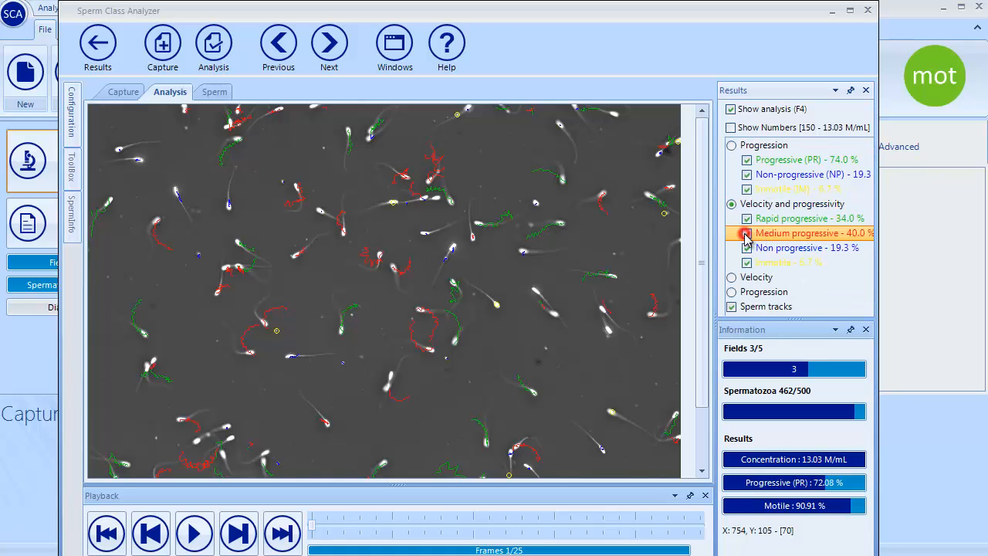
left_click(747, 234)
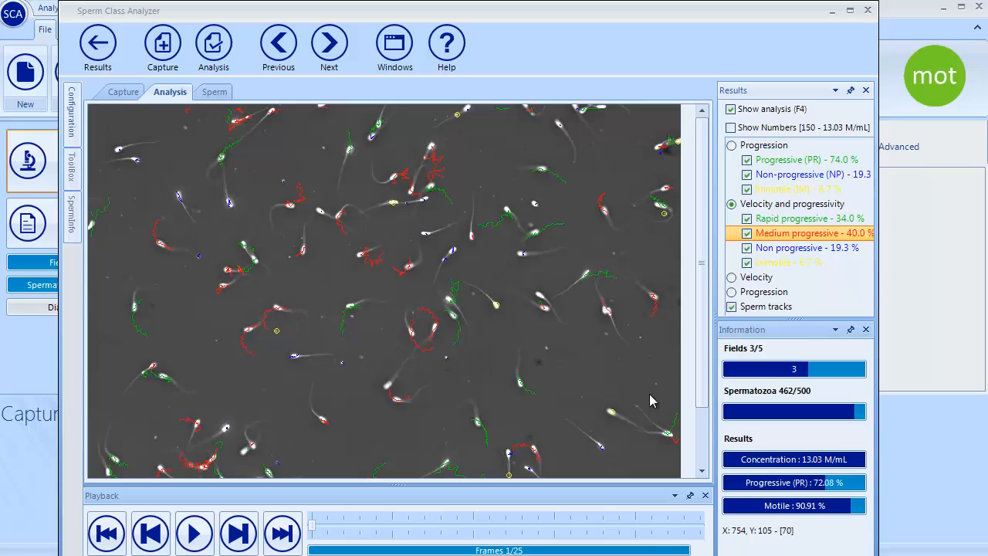
left_click(211, 91)
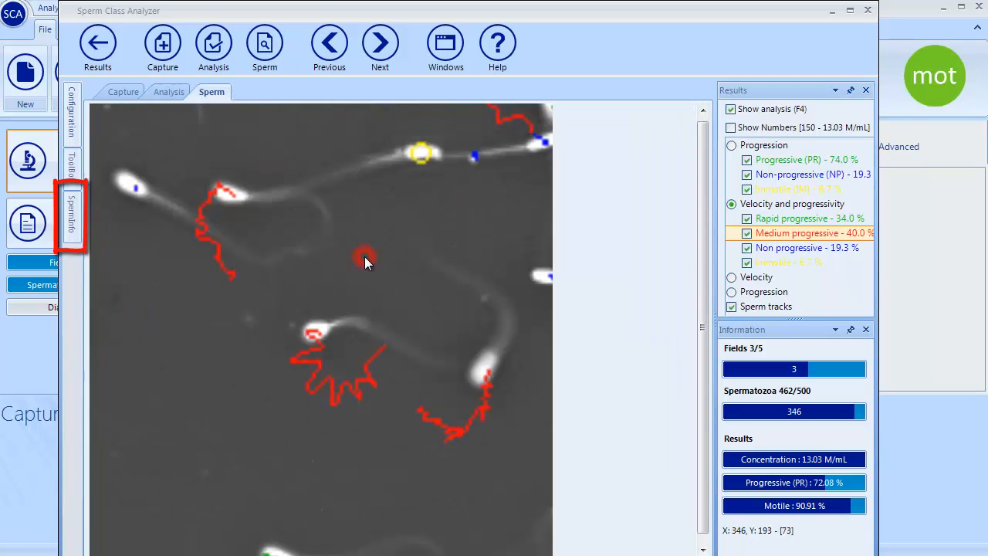
mouse_move(367, 263)
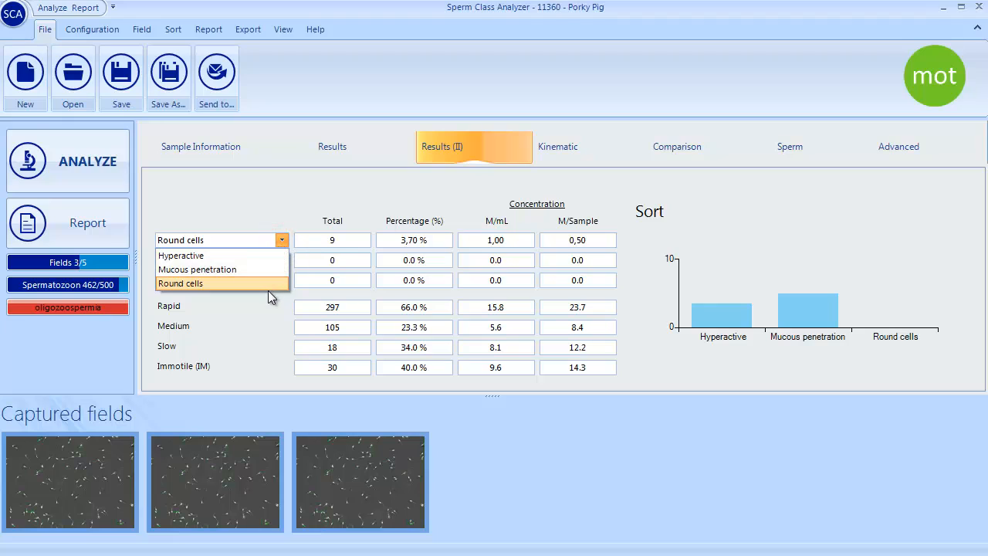
mouse_move(257, 344)
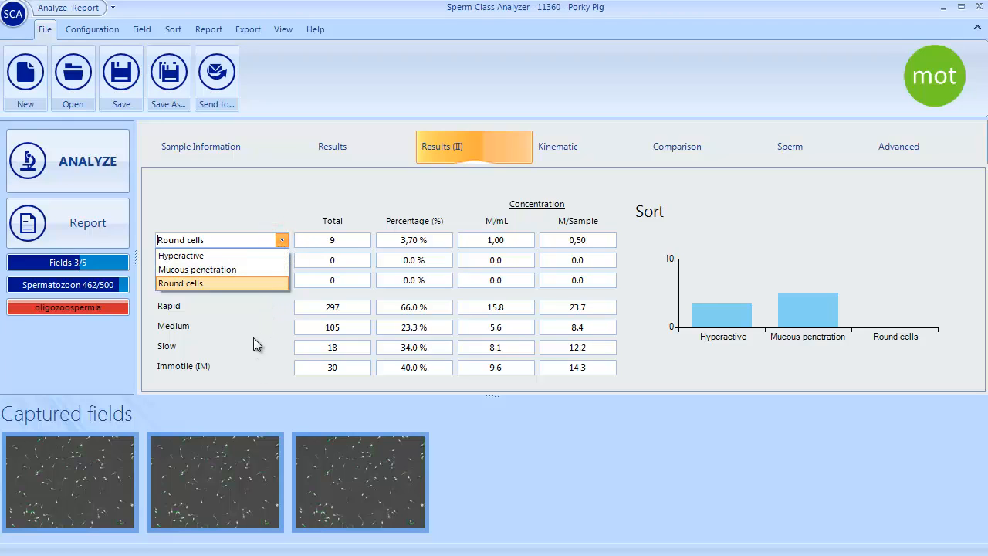
mouse_move(501, 219)
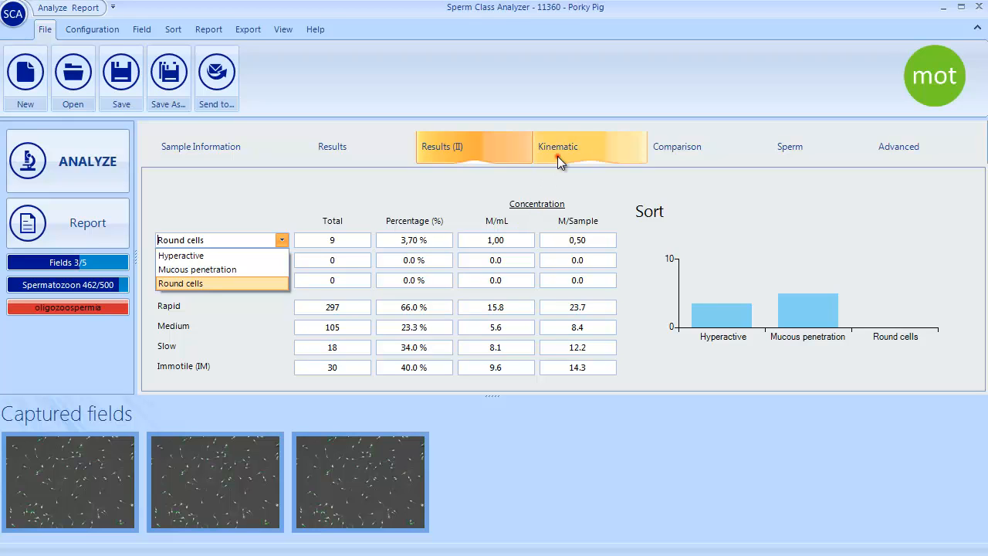
Chart motility and concentration across fields (39.09, 19.55, 13.03 M/mL) after viewing kinematics.
left_click(559, 147)
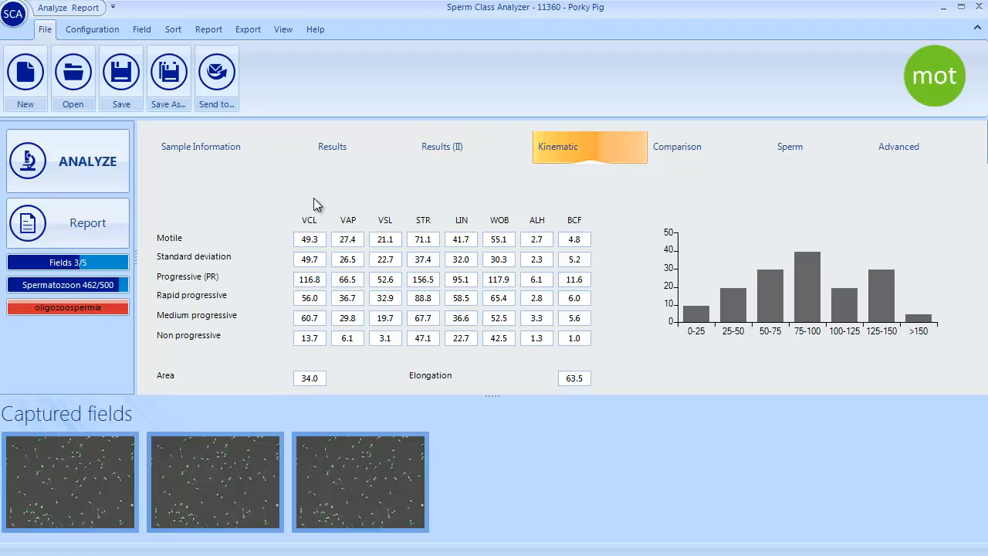
mouse_move(217, 250)
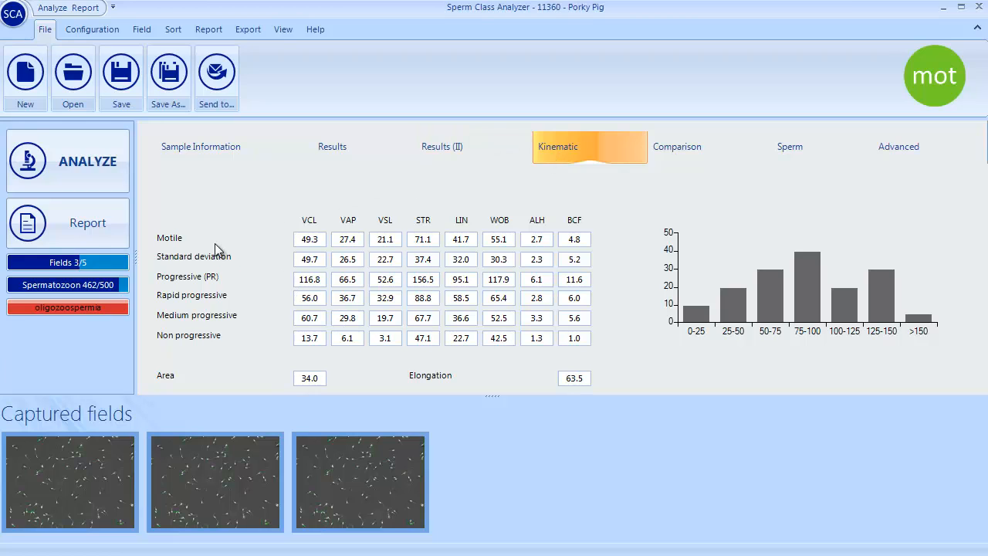
mouse_move(414, 387)
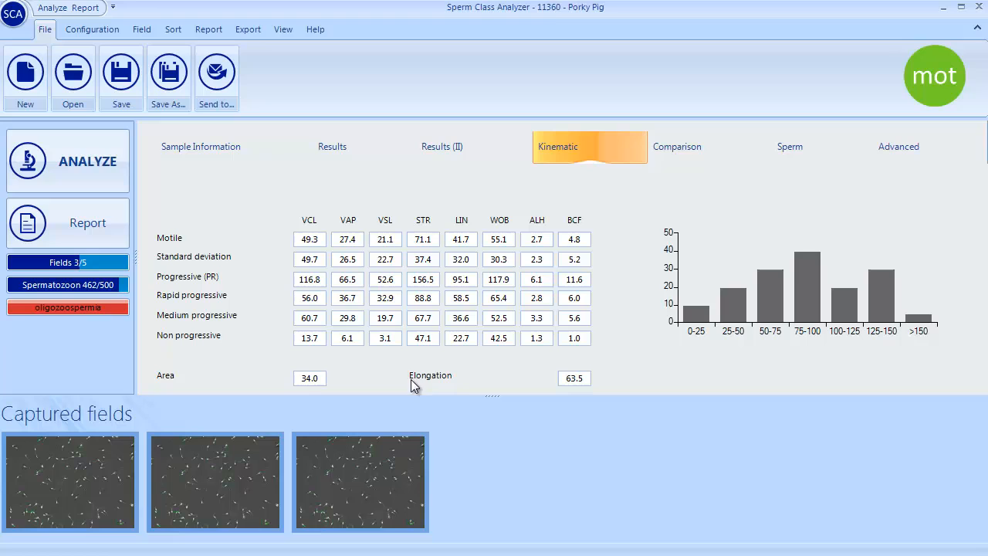
left_click(691, 146)
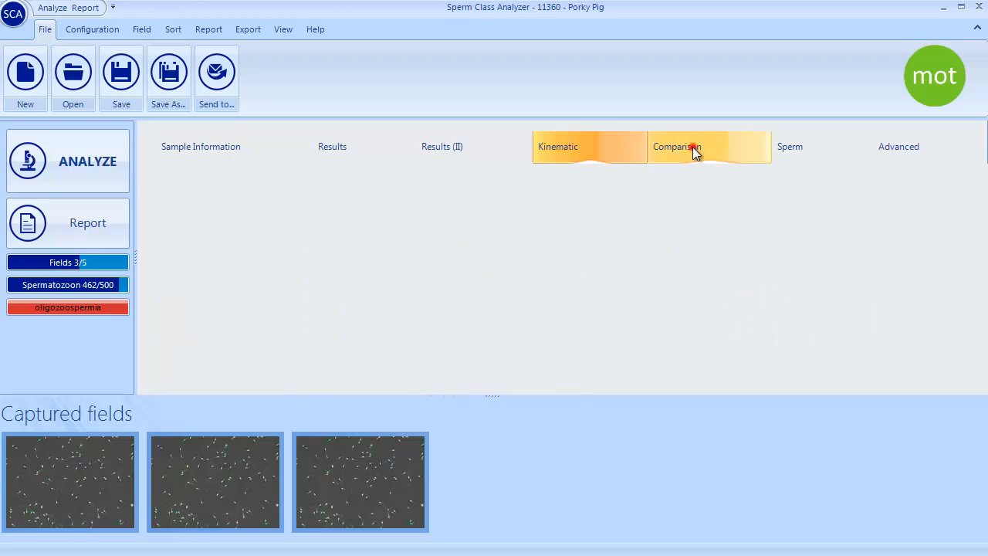
left_click(691, 146)
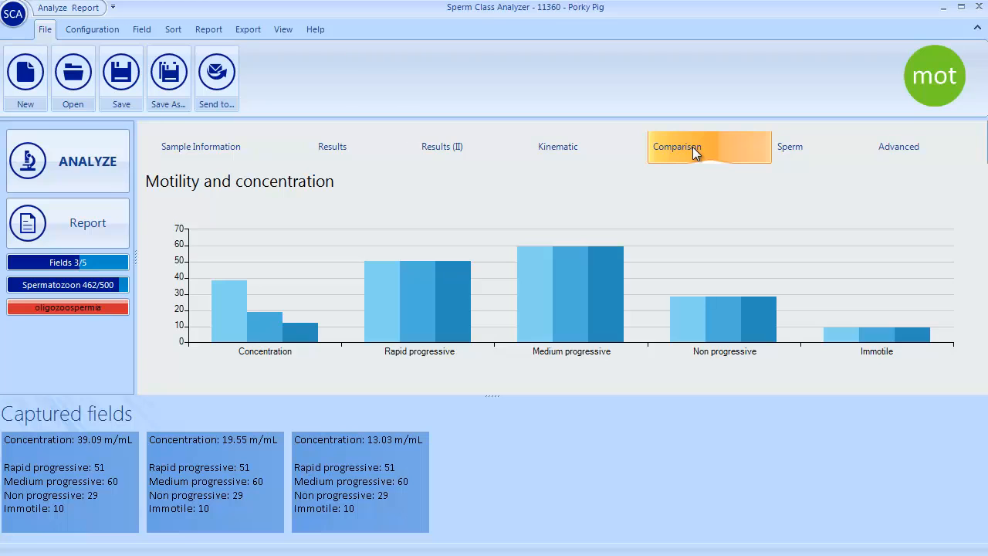
mouse_move(801, 149)
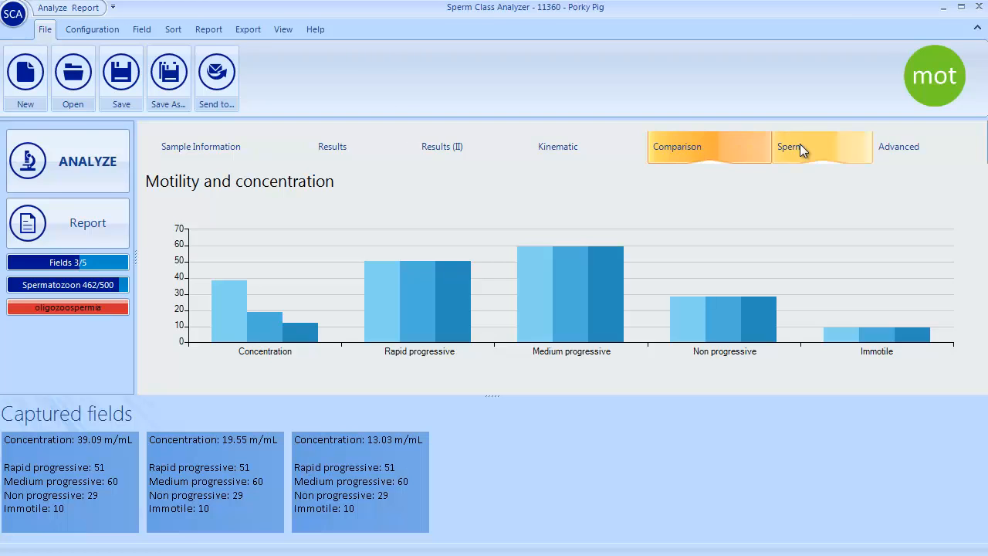
Show the per-sperm measurement table and view the images of sperm 4 and 6.
left_click(791, 147)
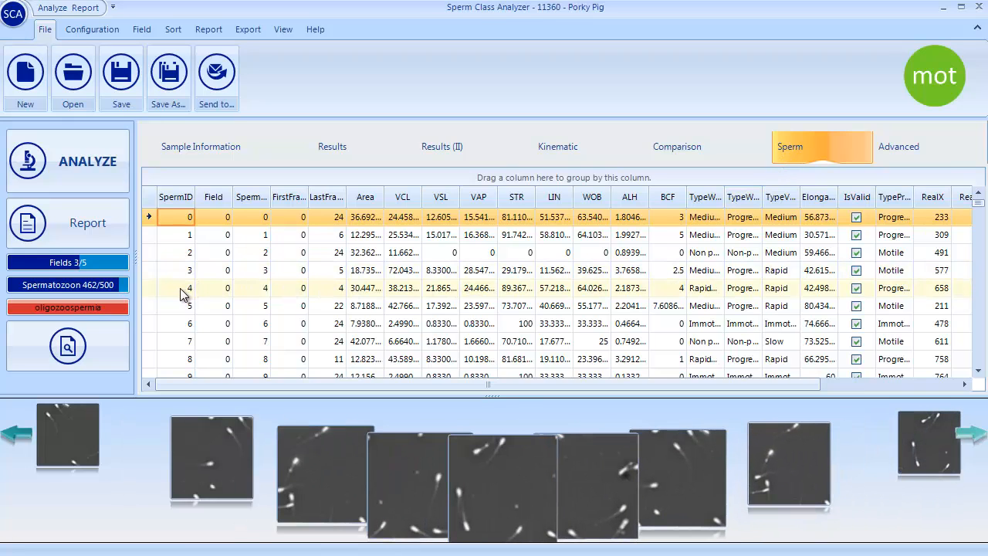
left_click(188, 287)
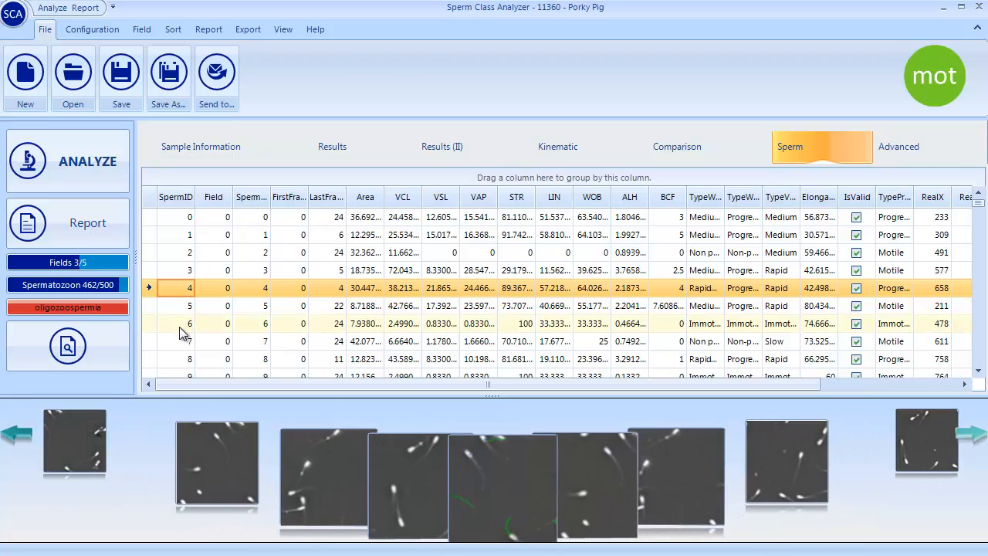
left_click(177, 323)
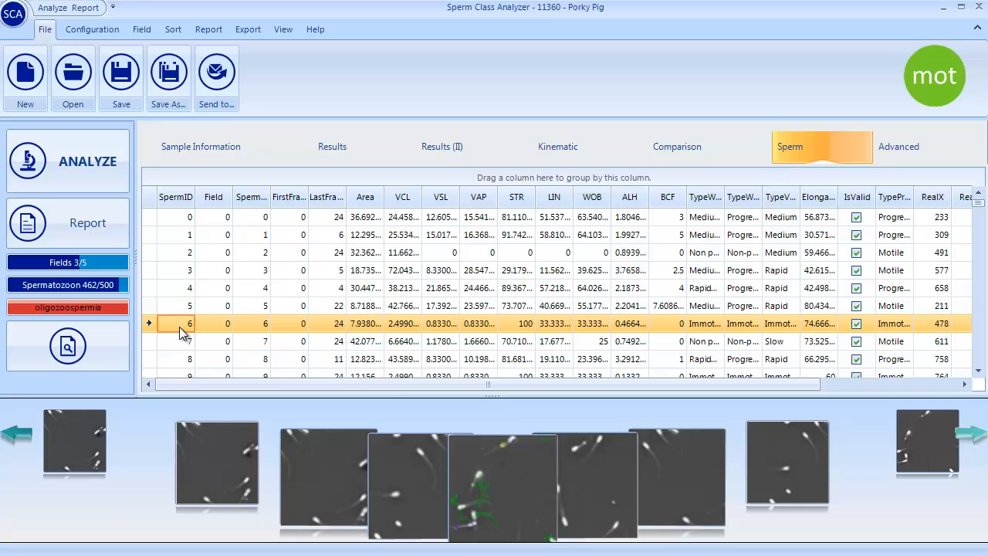
mouse_move(917, 147)
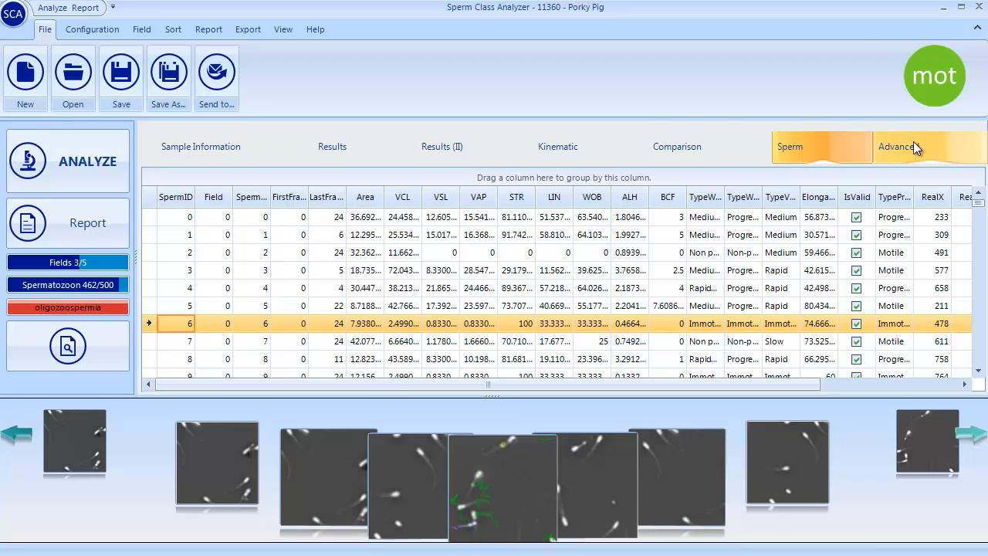
In the Advanced pivot, summarise Area as an average (34.79) and preview the printable report.
left_click(899, 147)
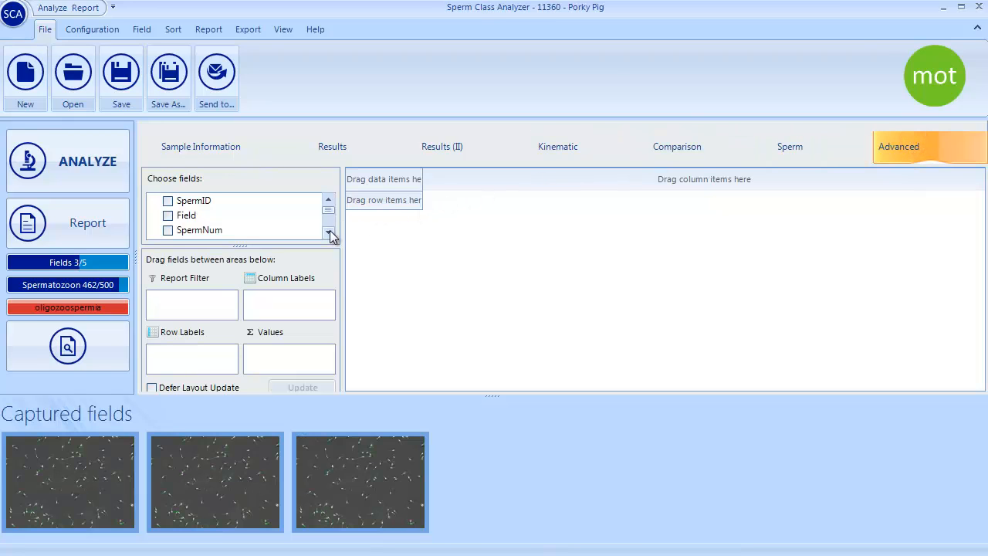
left_click(329, 231)
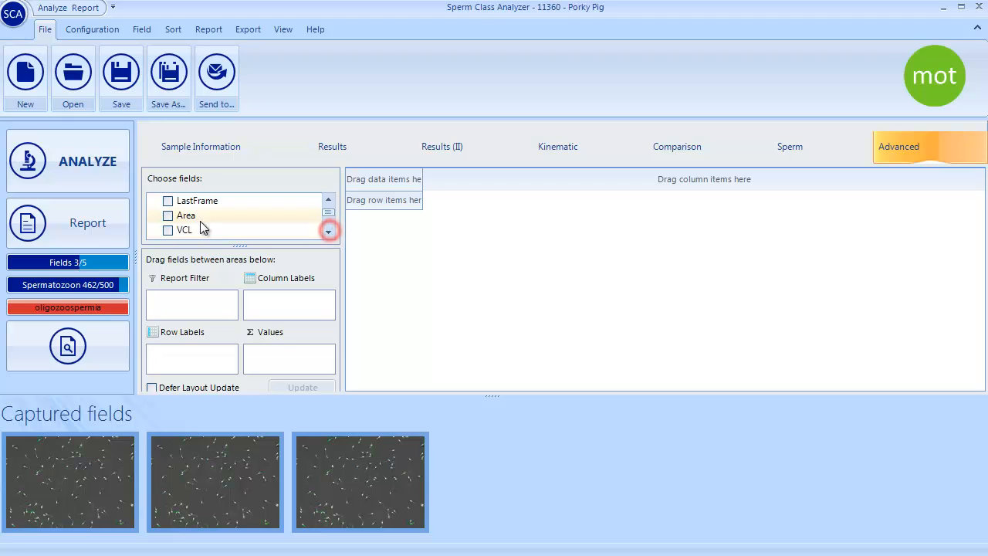
left_click(169, 215)
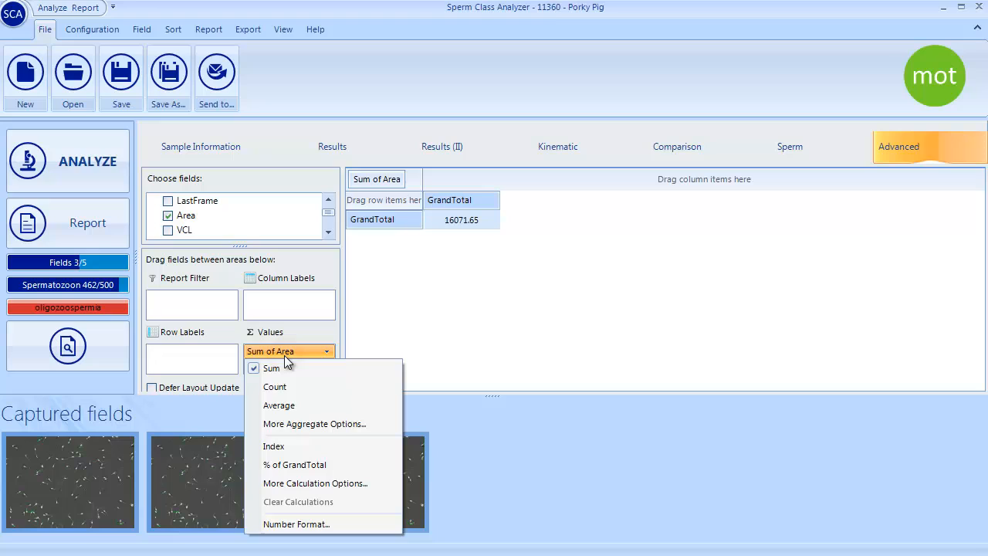
left_click(278, 406)
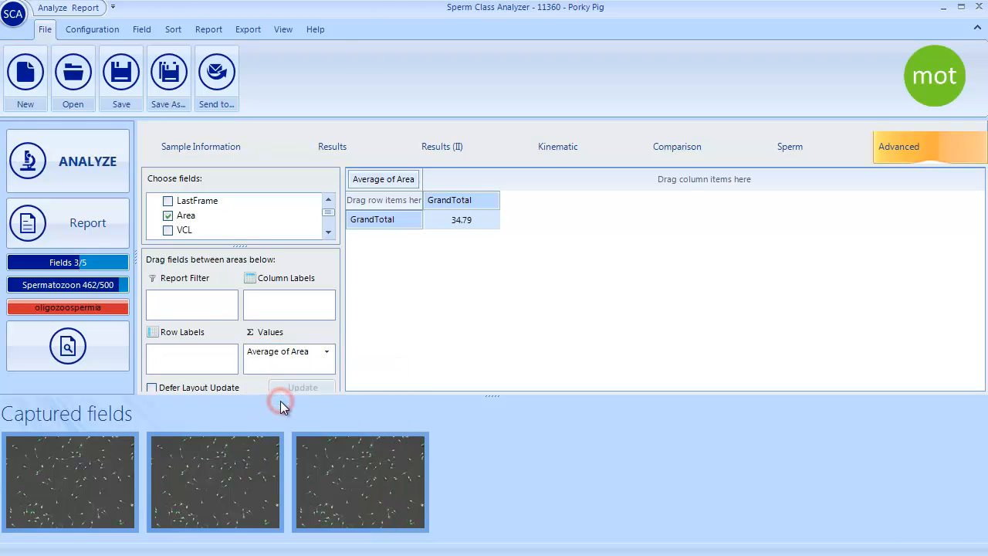
mouse_move(449, 304)
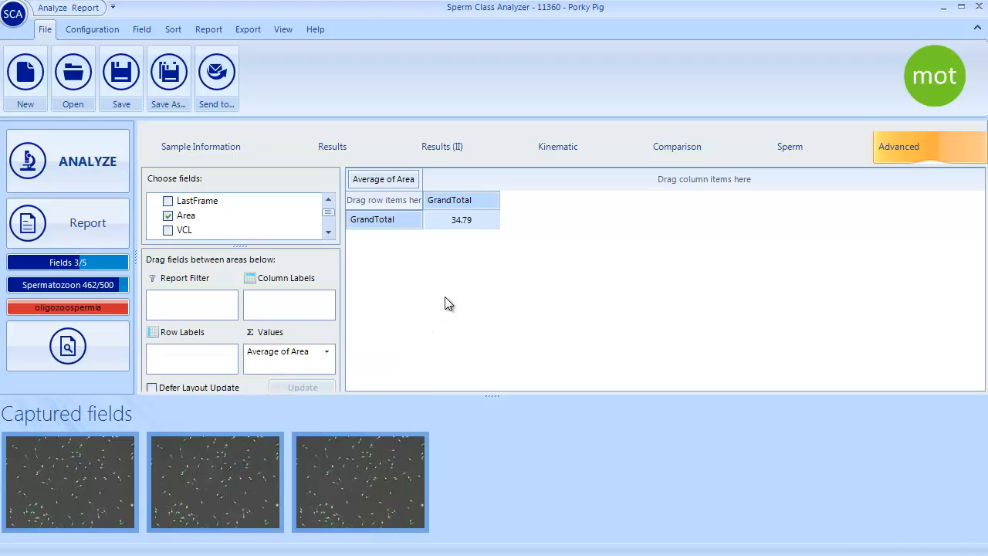
left_click(168, 216)
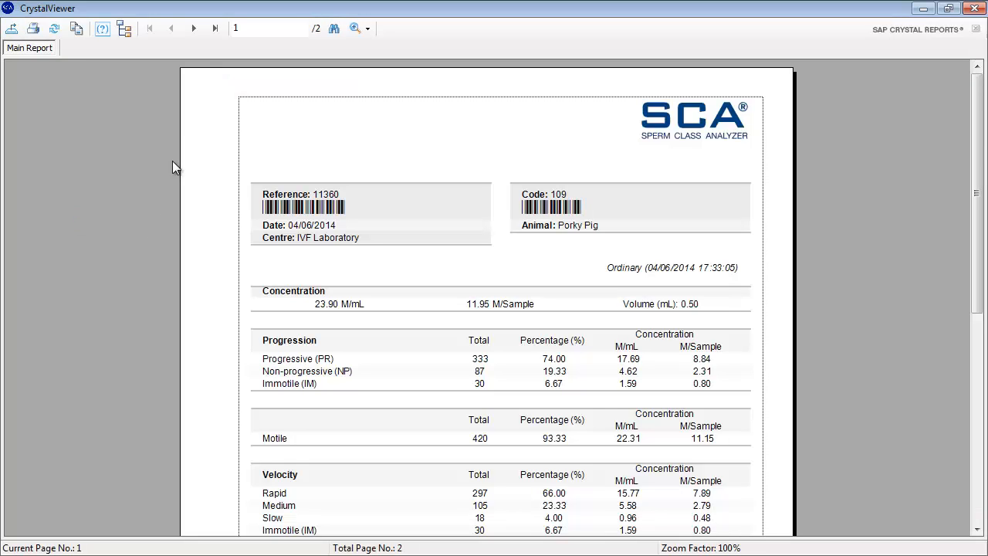
Review pages 1 and 2 of the sample 11360 report, then close CrystalViewer.
scroll("down", 3)
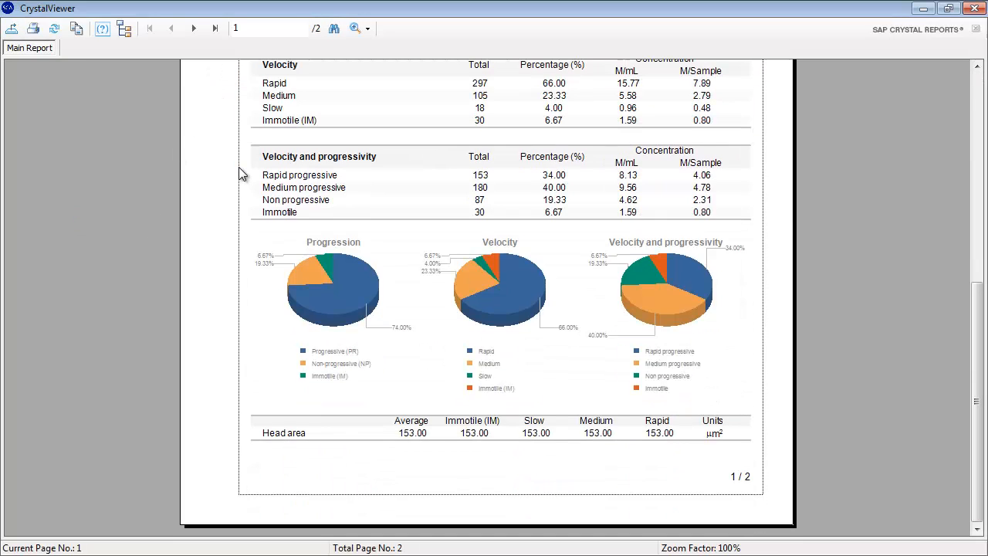
left_click(193, 28)
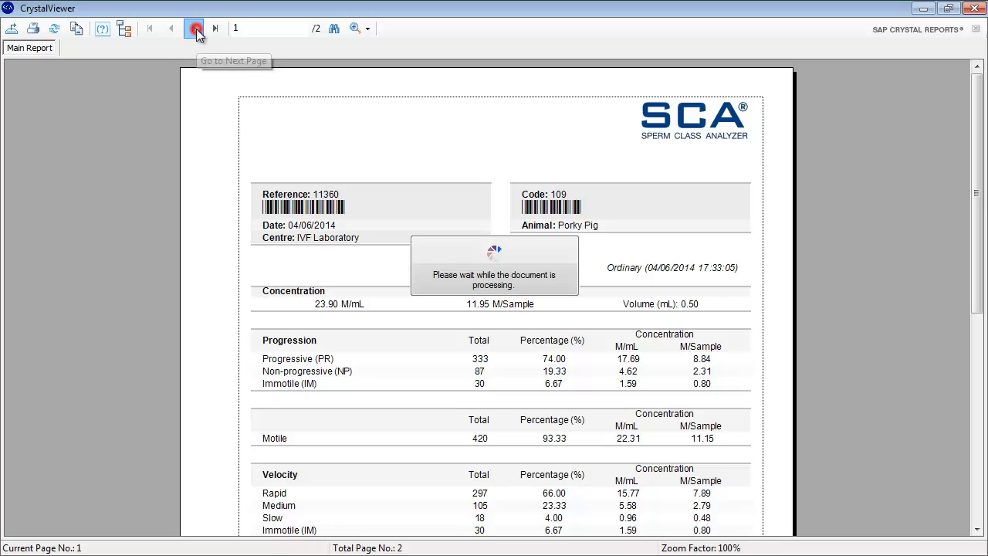
left_click(193, 28)
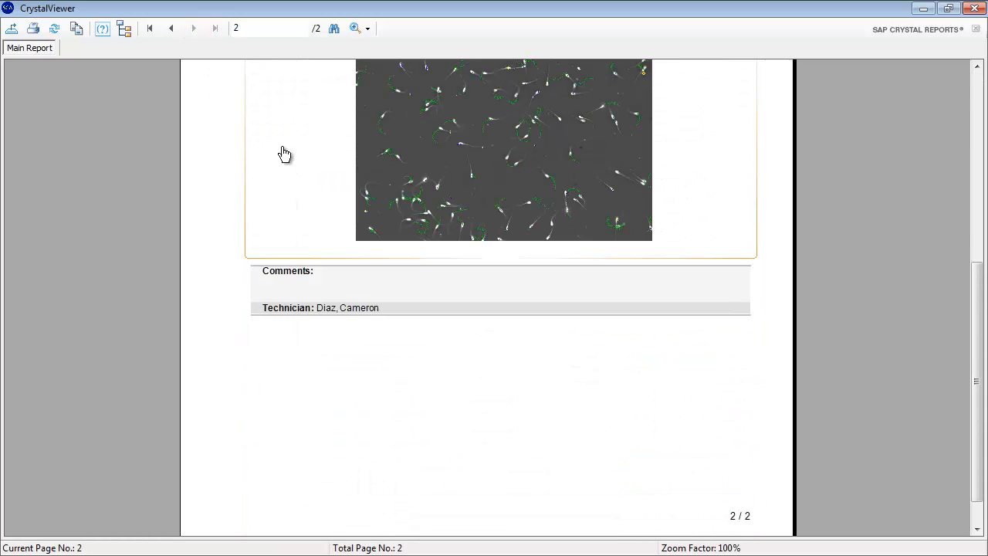
left_click(974, 8)
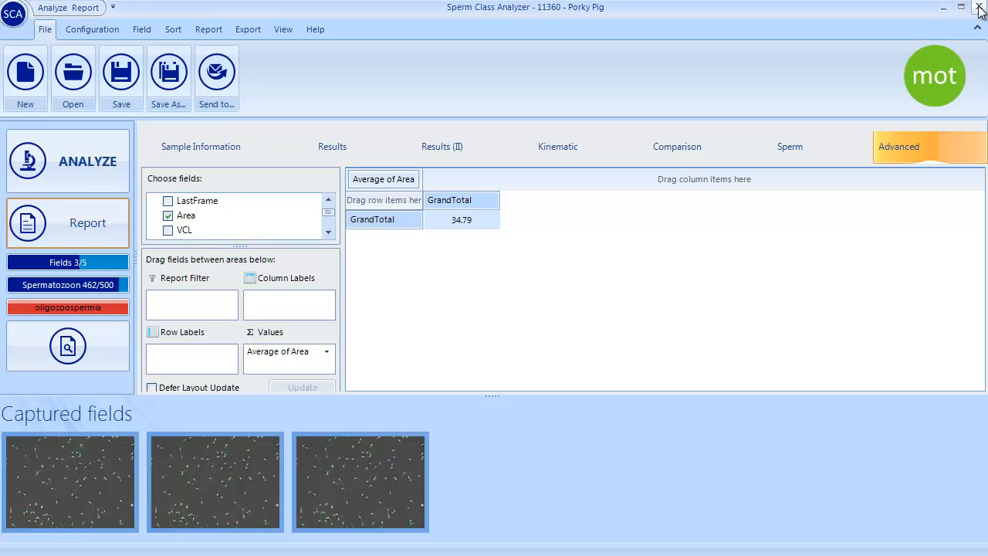
Close the motility analysis window to return to sample 11360's Results tab.
left_click(979, 8)
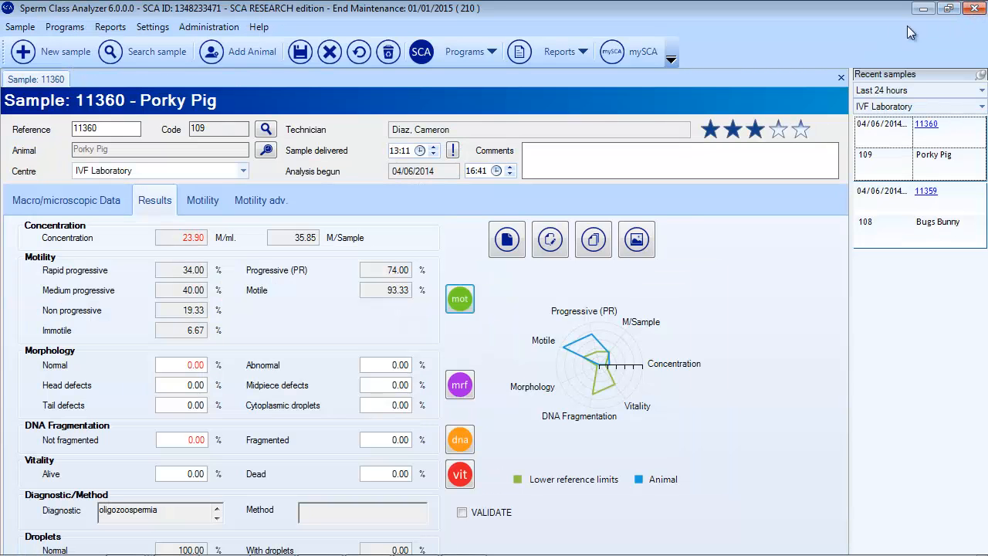
mouse_move(224, 280)
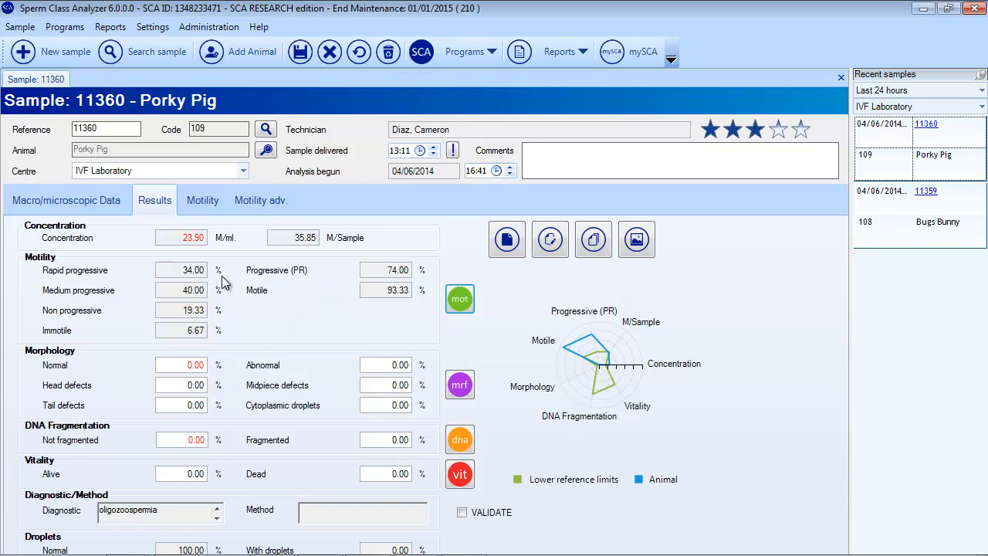
mouse_move(540, 343)
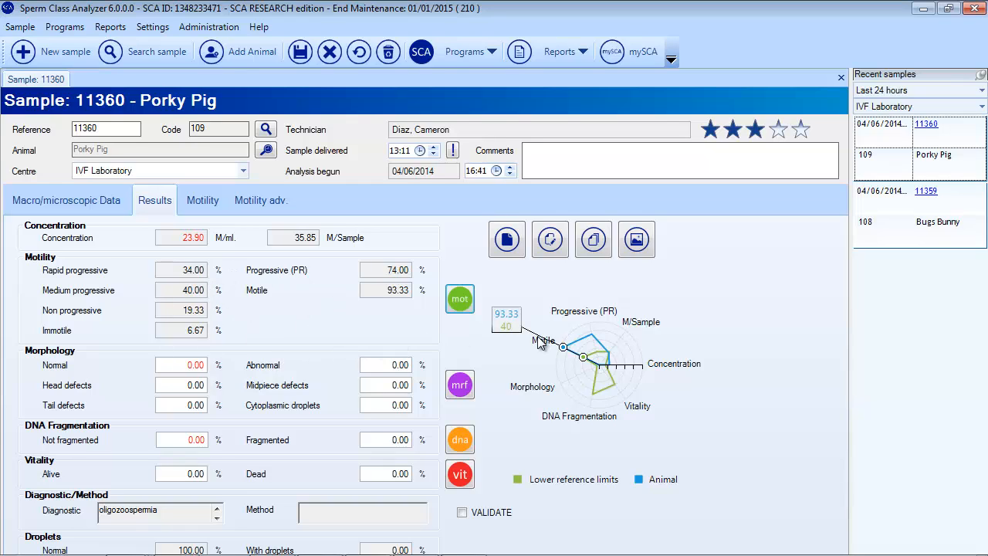
mouse_move(628, 336)
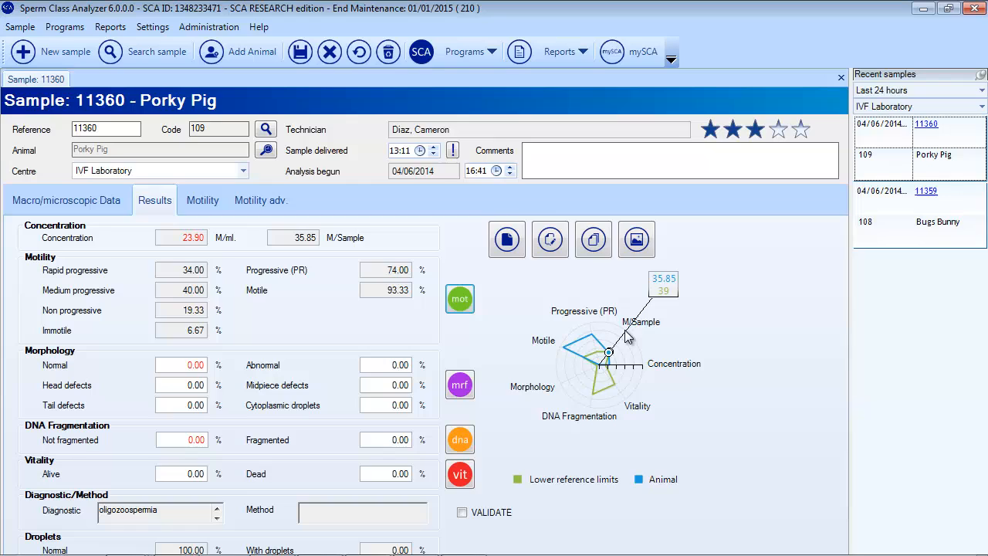
mouse_move(650, 368)
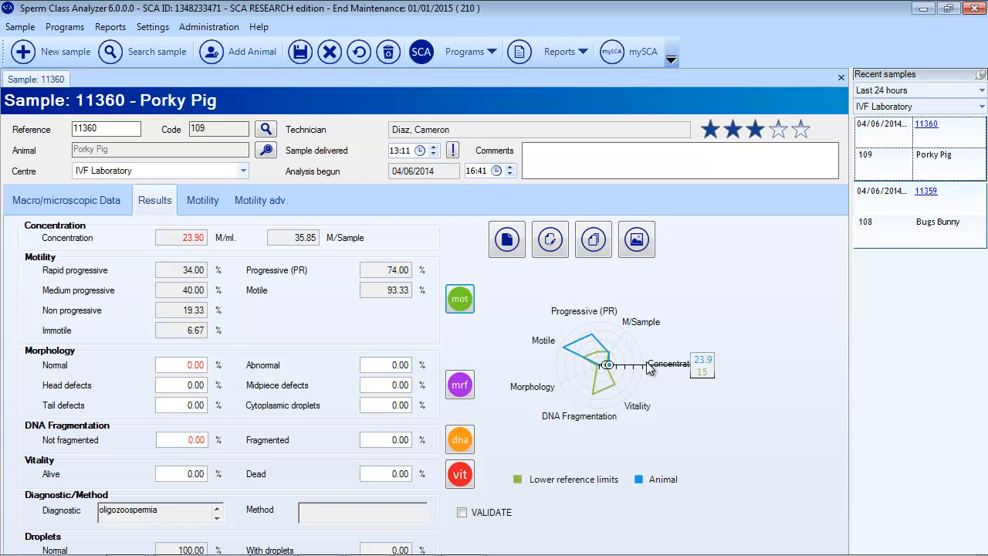